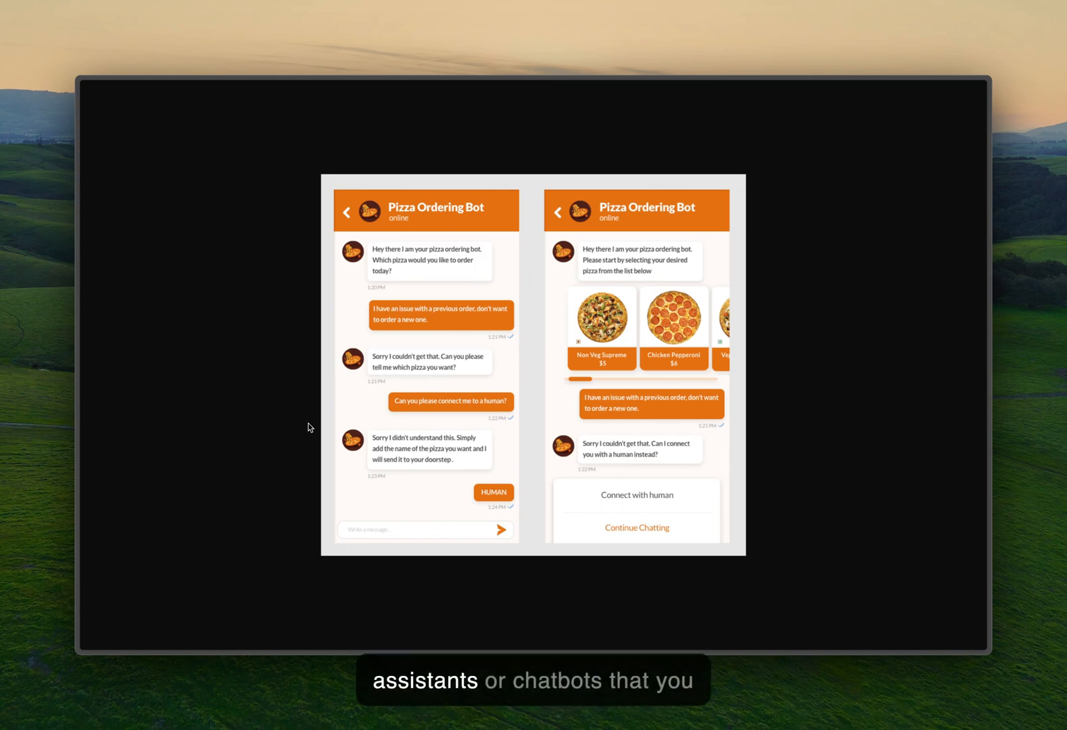
mouse_move(342, 416)
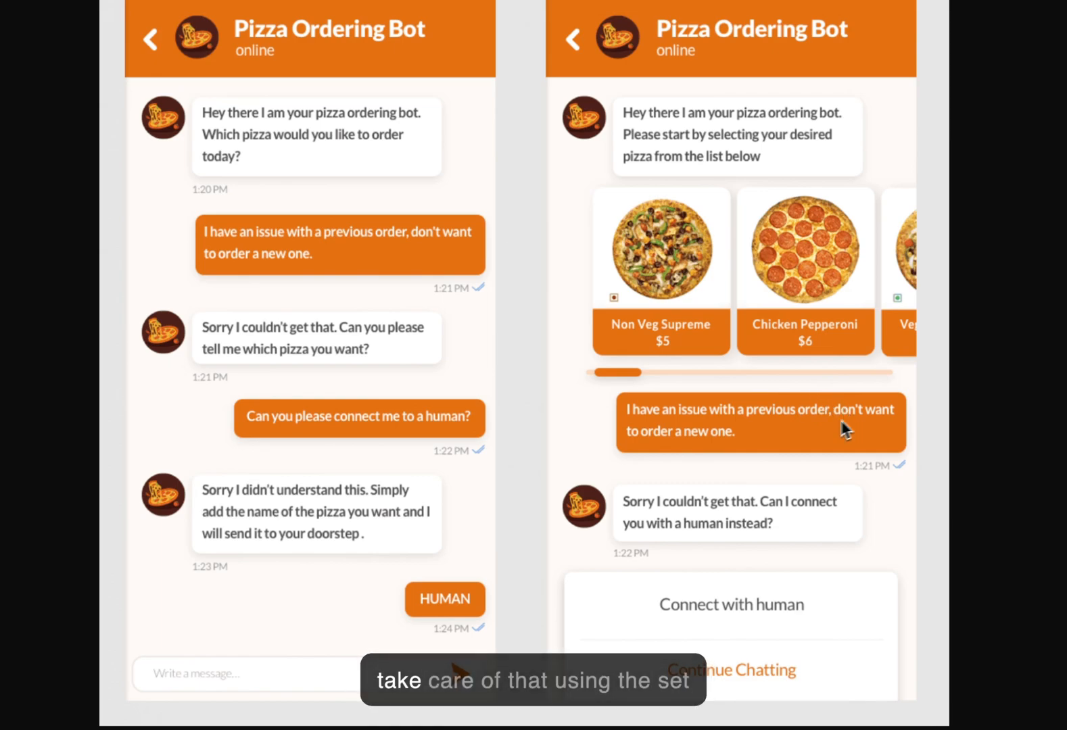
mouse_move(718, 386)
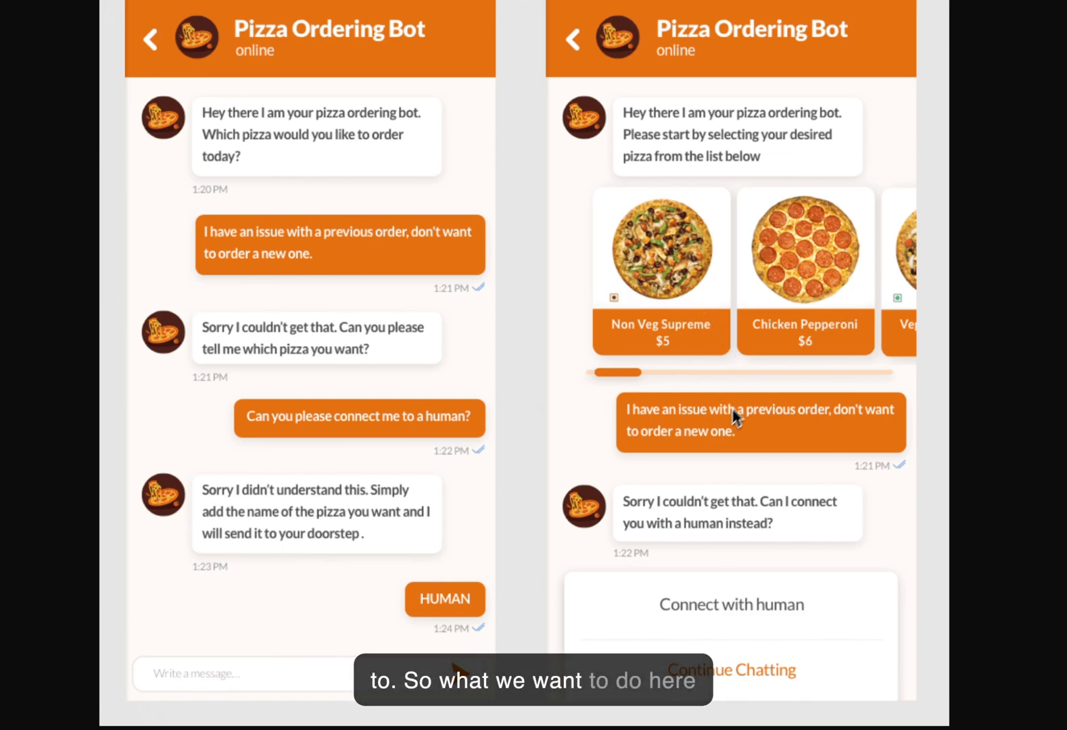
mouse_move(913, 422)
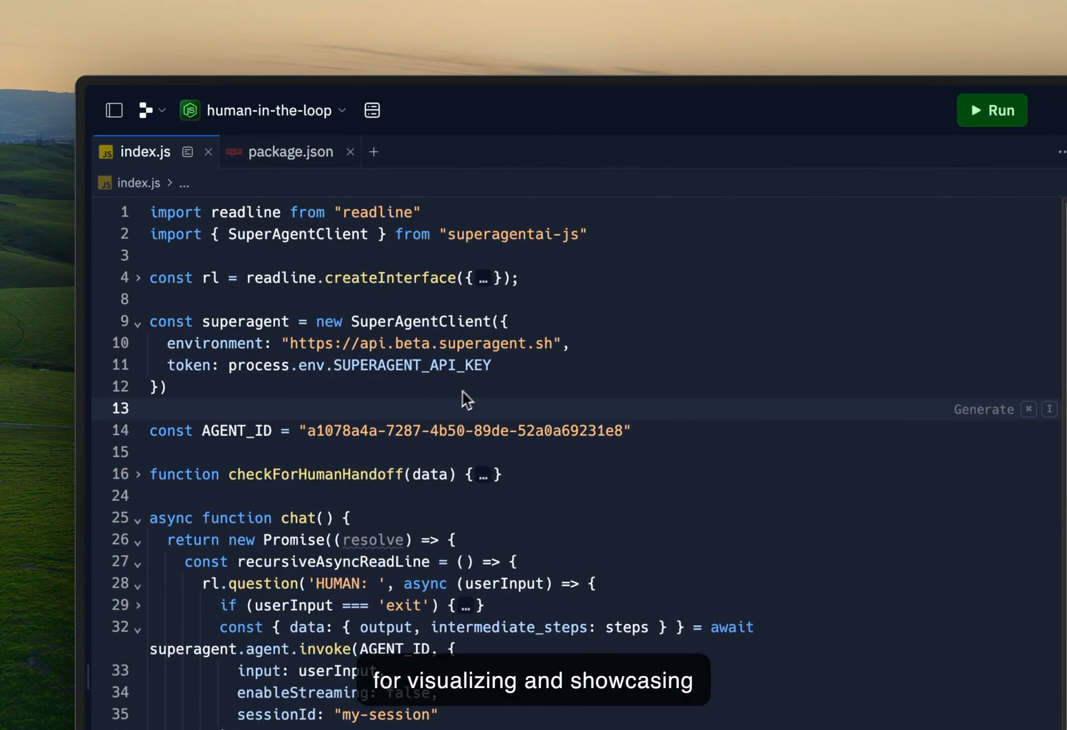
mouse_move(510, 431)
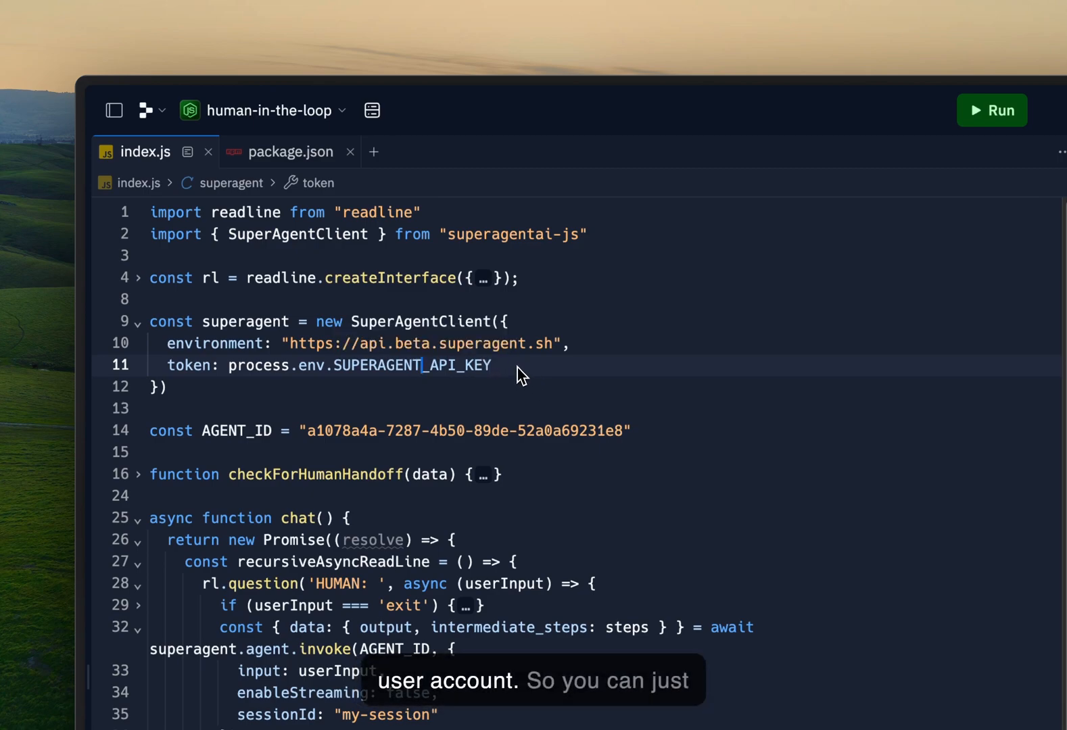
mouse_move(449, 335)
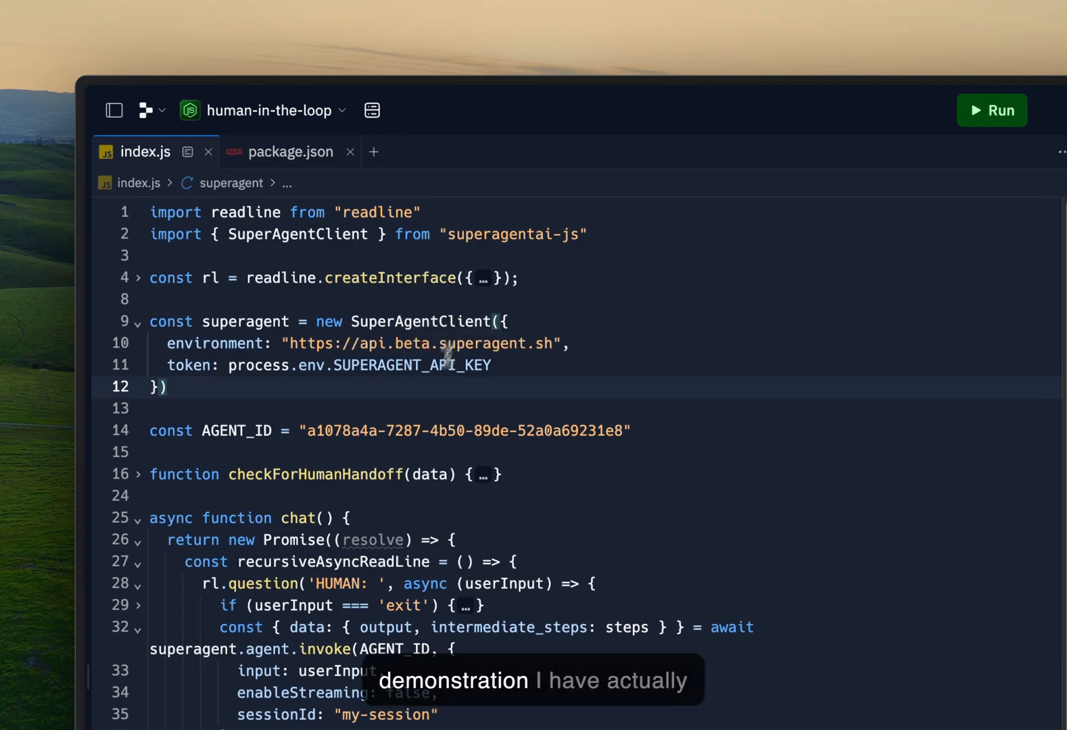
Step: Review the agent response code, highlighting the intermediate_steps value it reads
double_click(465, 432)
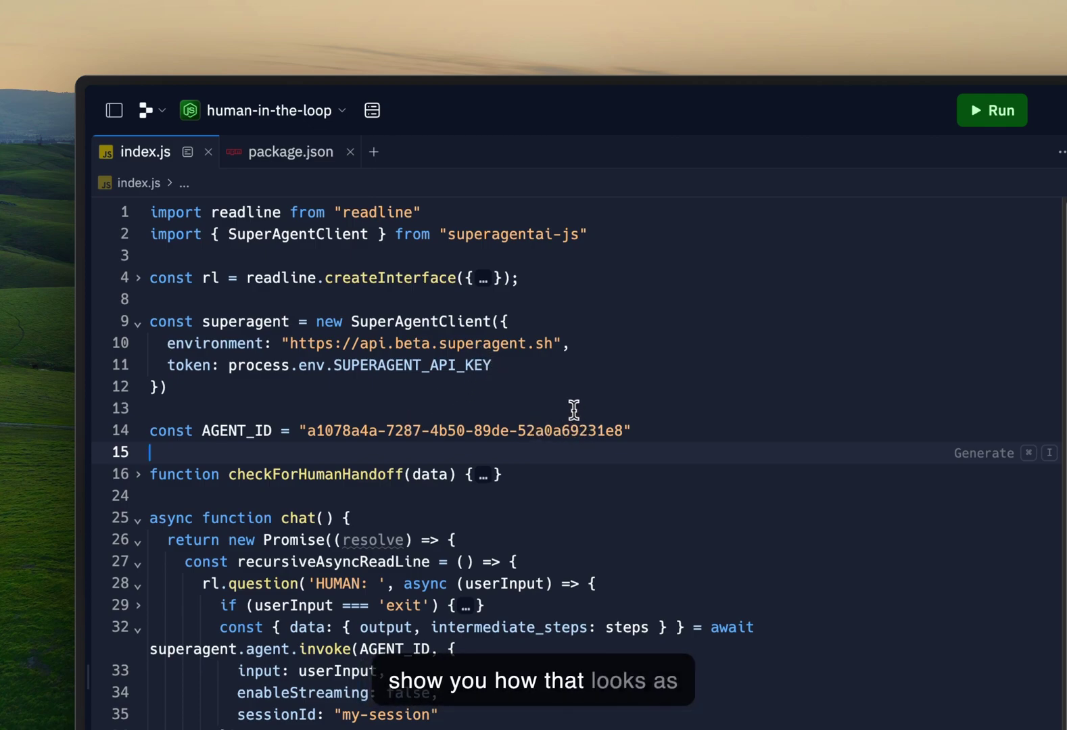
mouse_move(497, 474)
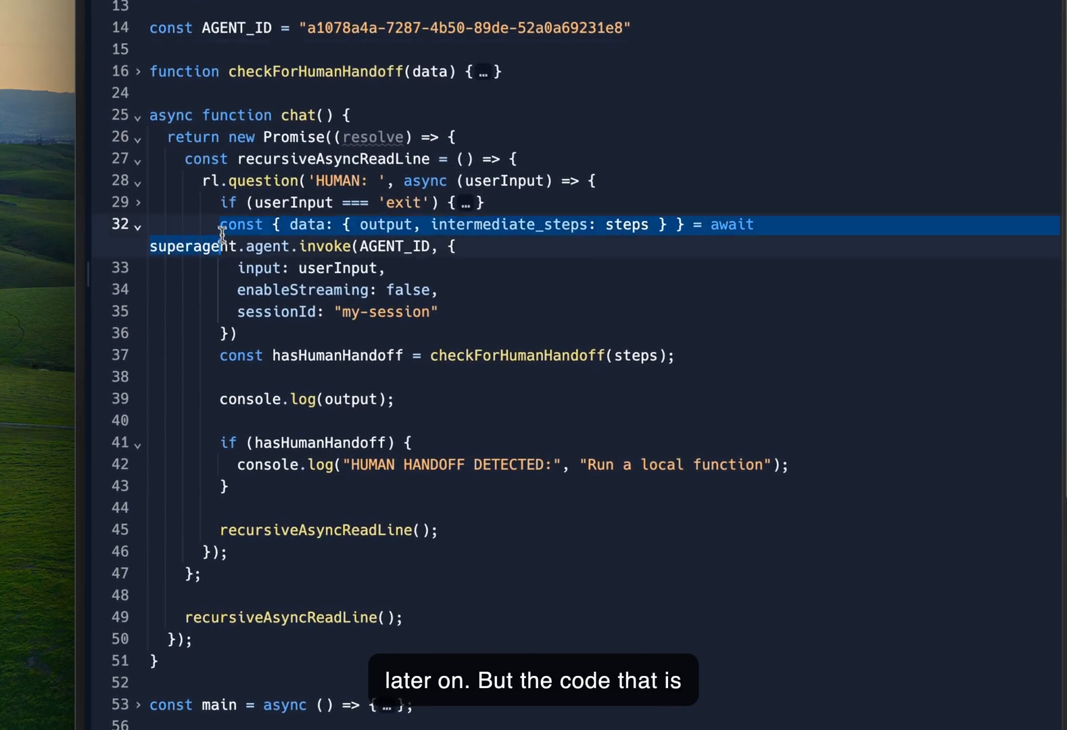
left_click_drag(225, 224, 361, 354)
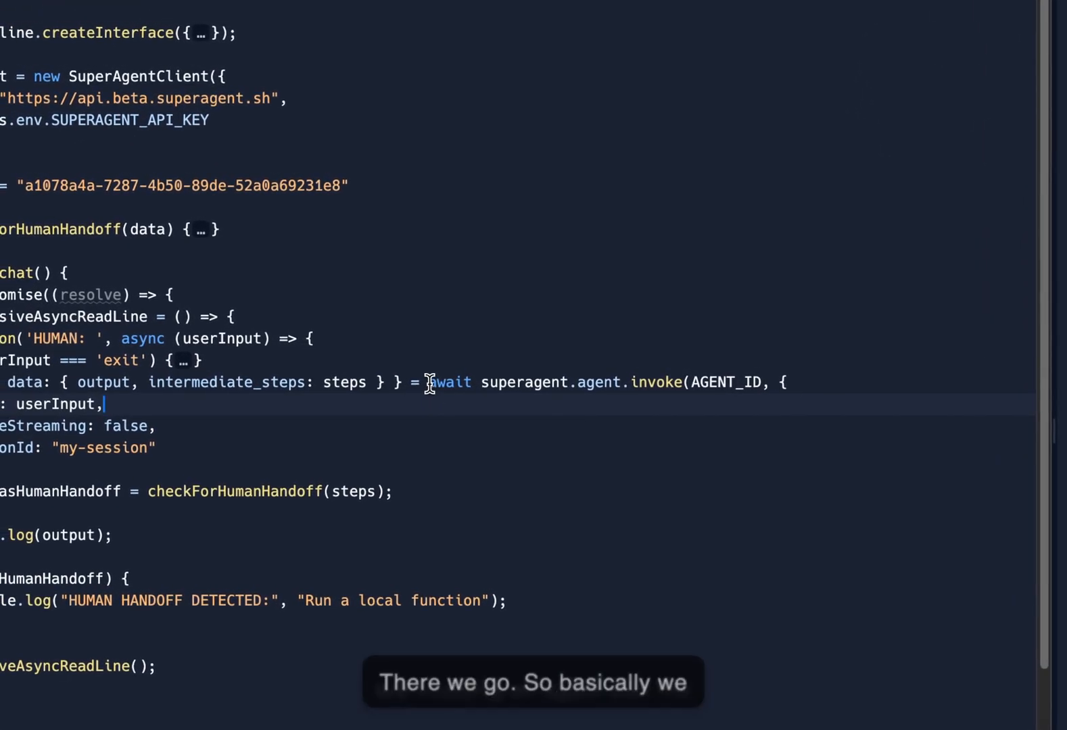
mouse_move(685, 382)
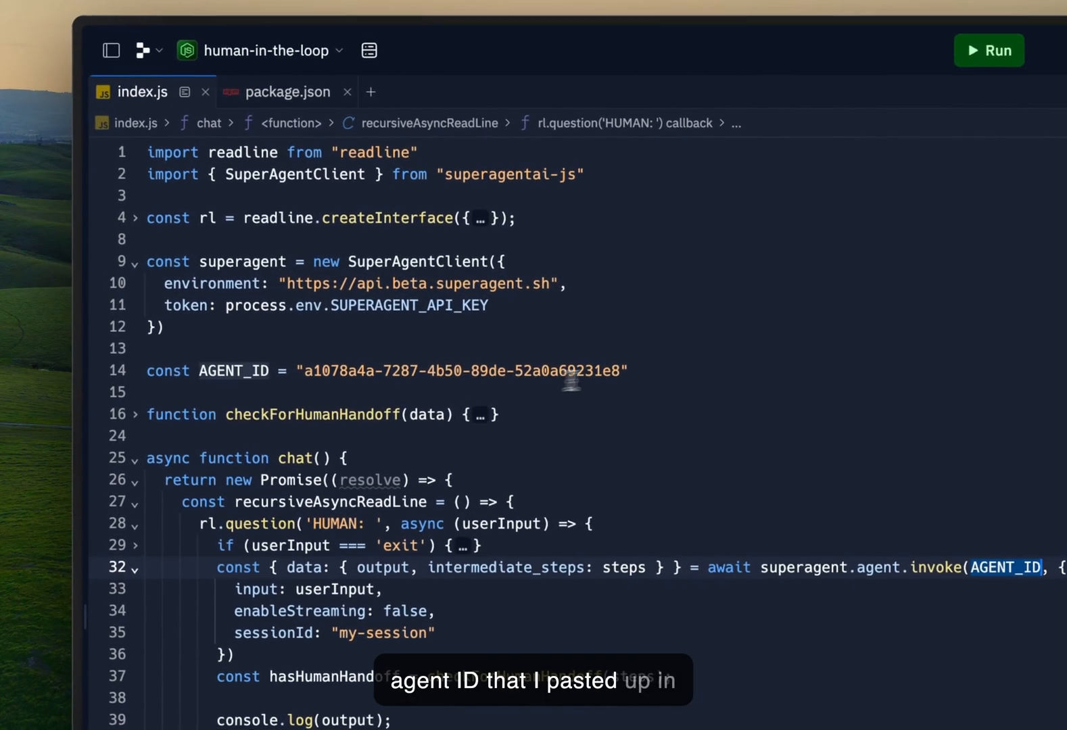
scroll("down", 3)
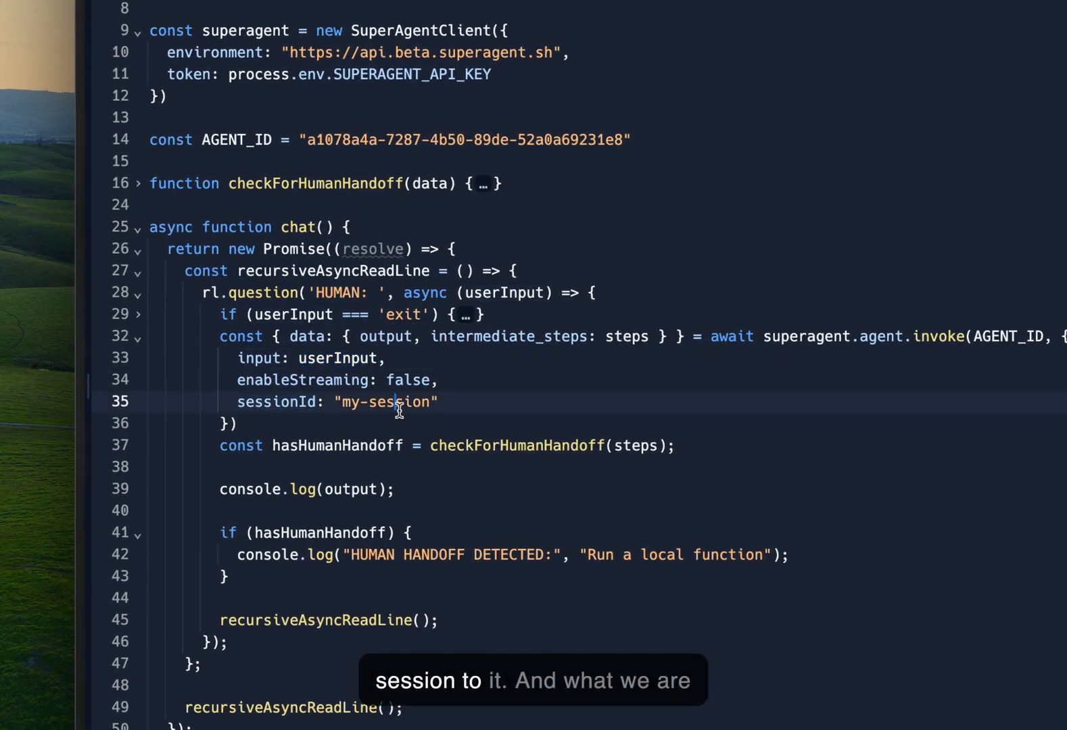
double_click(396, 402)
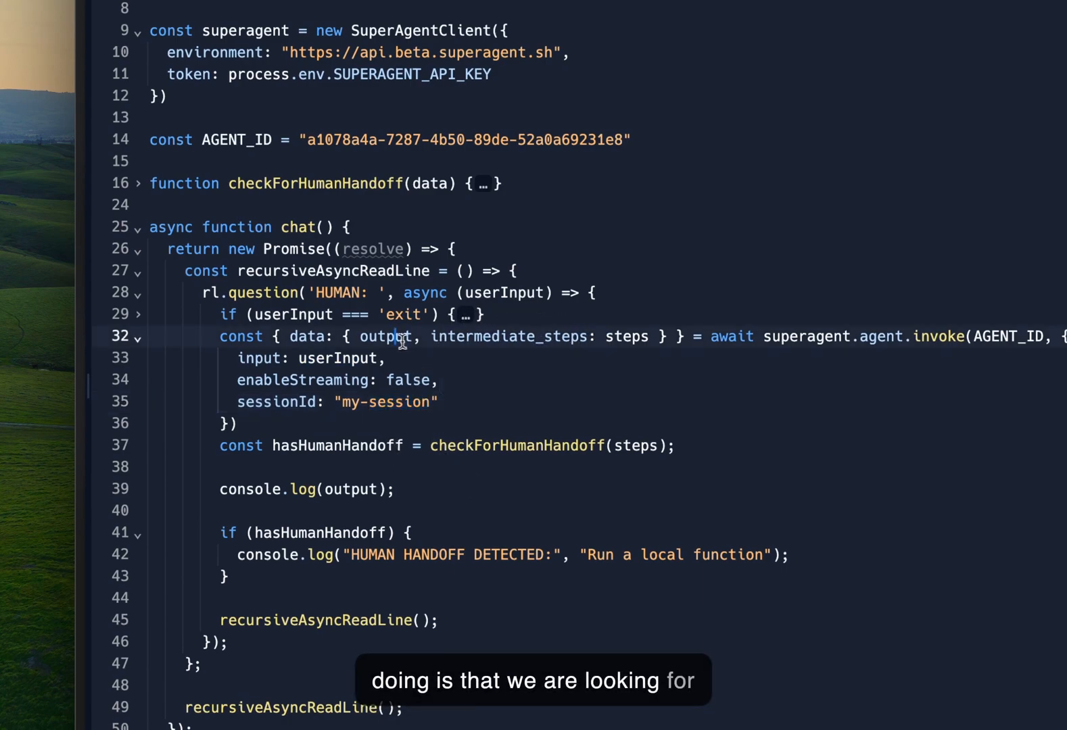
double_click(386, 337)
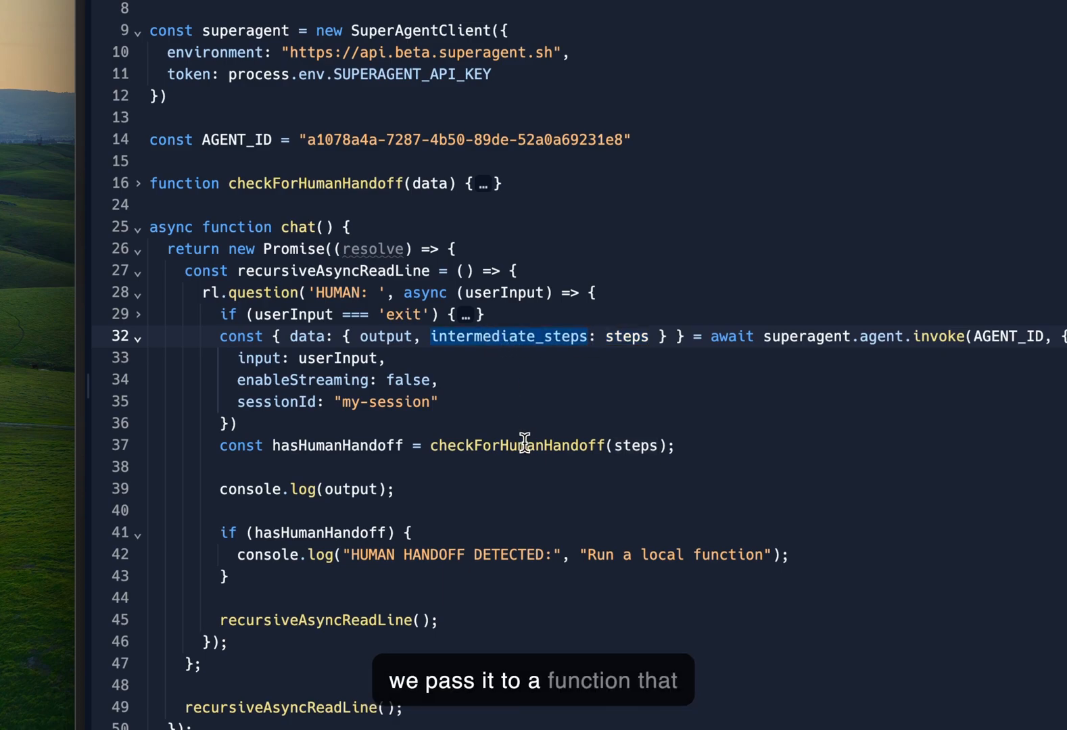
Step: Inspect the checkForHumanHandoff function body and the chat loop that calls it
left_click(135, 184)
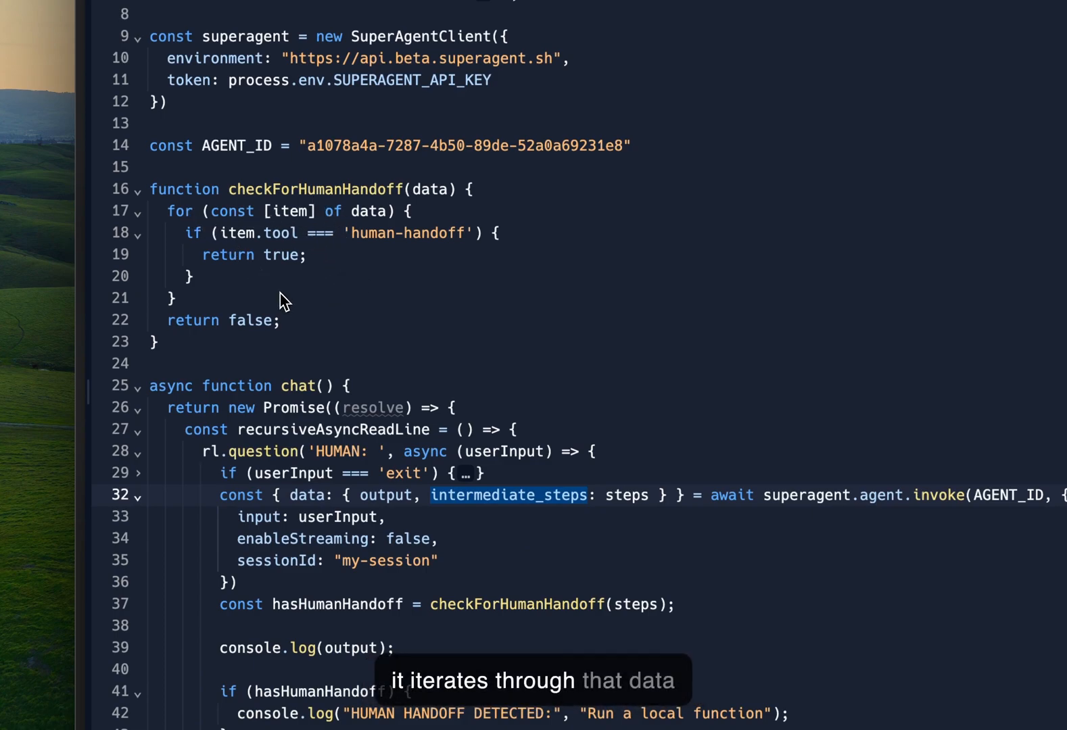
mouse_move(360, 245)
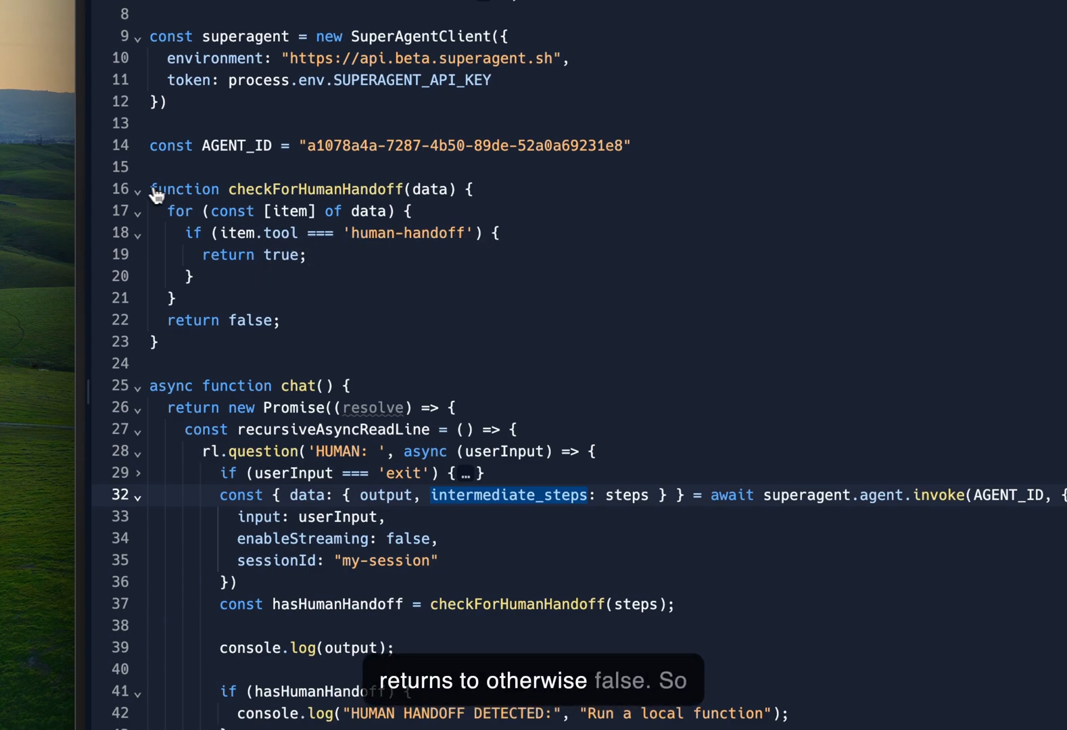
left_click(137, 188)
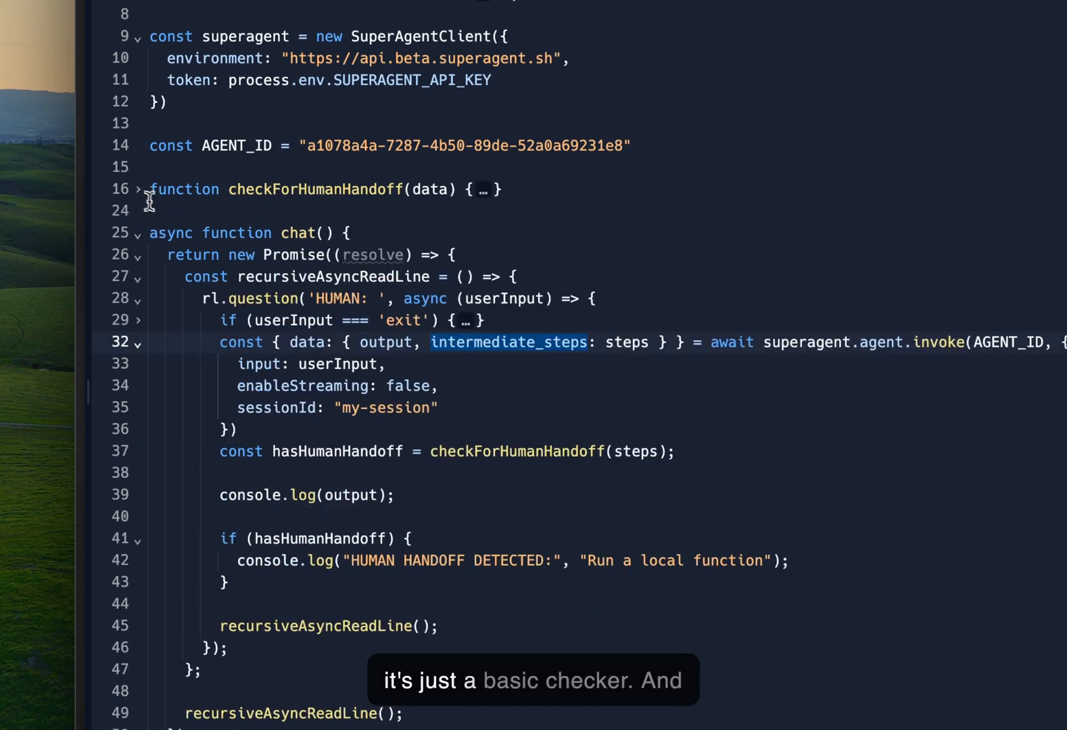
mouse_move(356, 475)
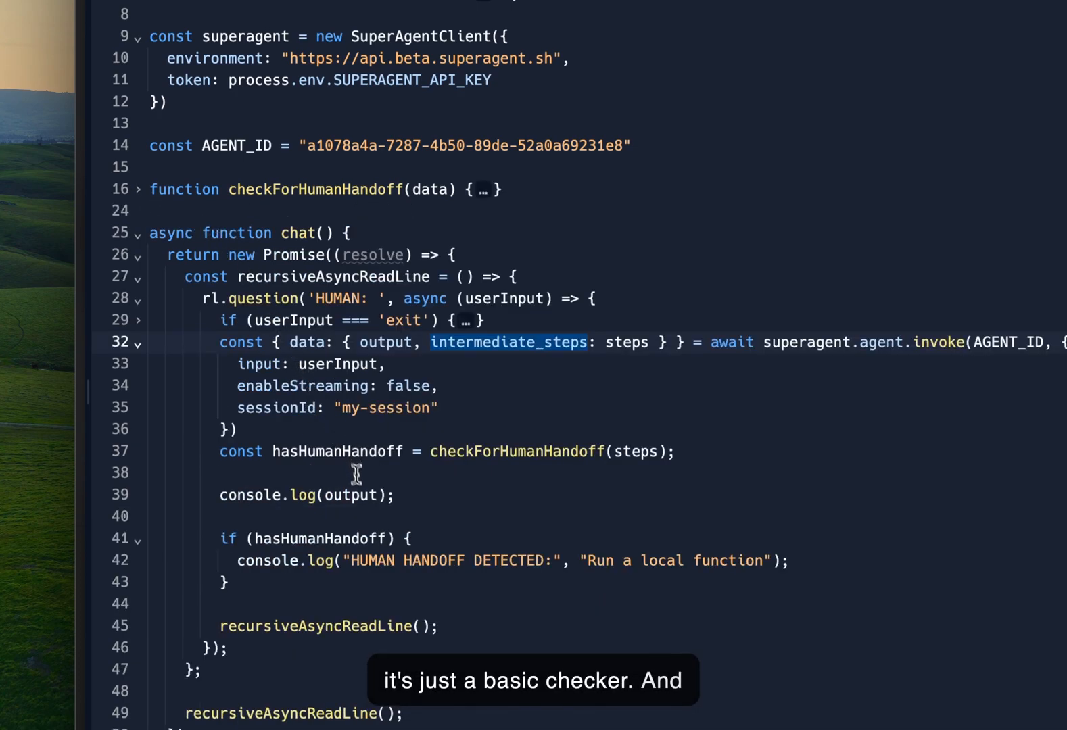
mouse_move(400, 428)
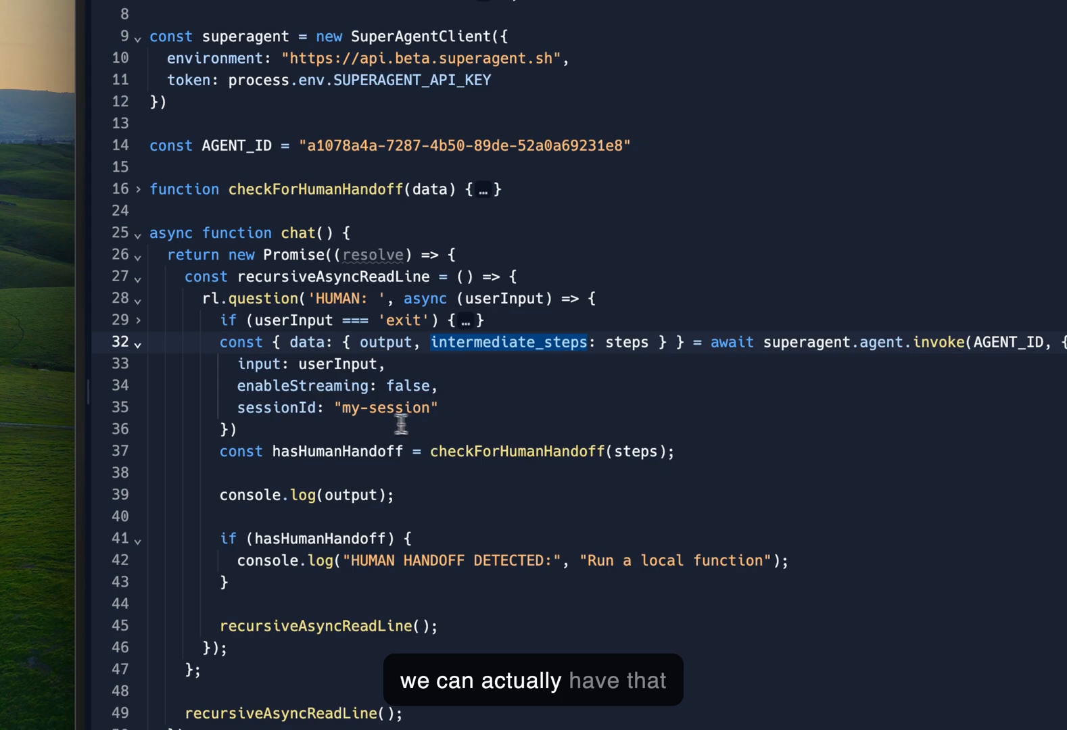
left_click(298, 451)
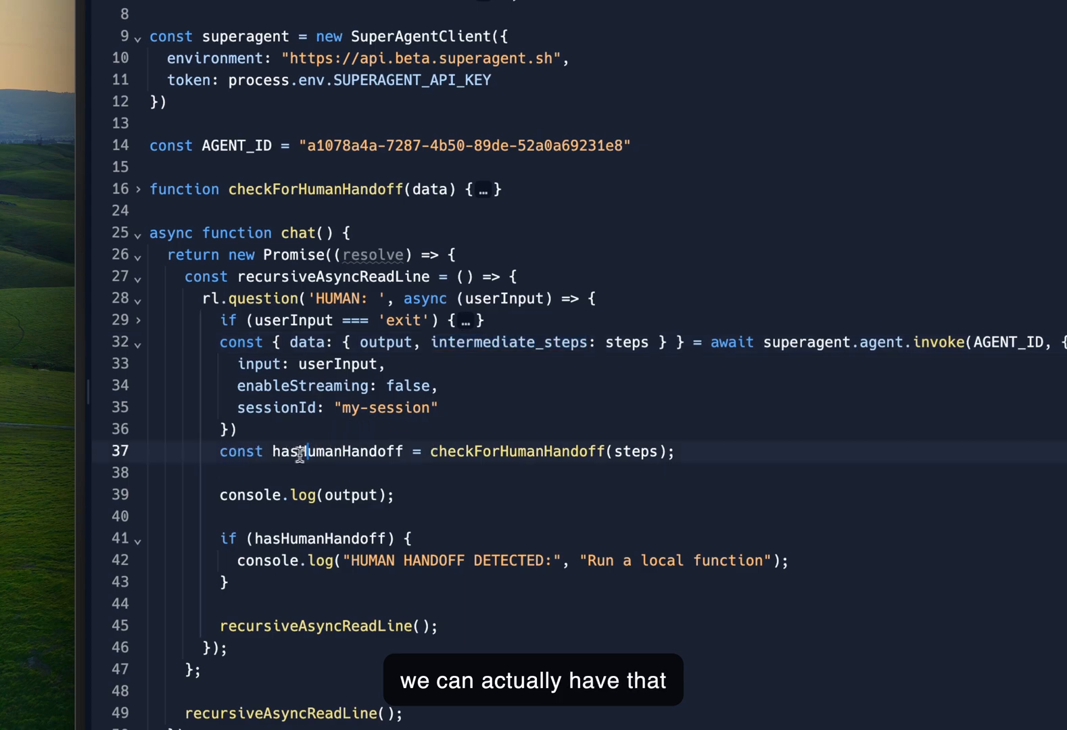
double_click(336, 452)
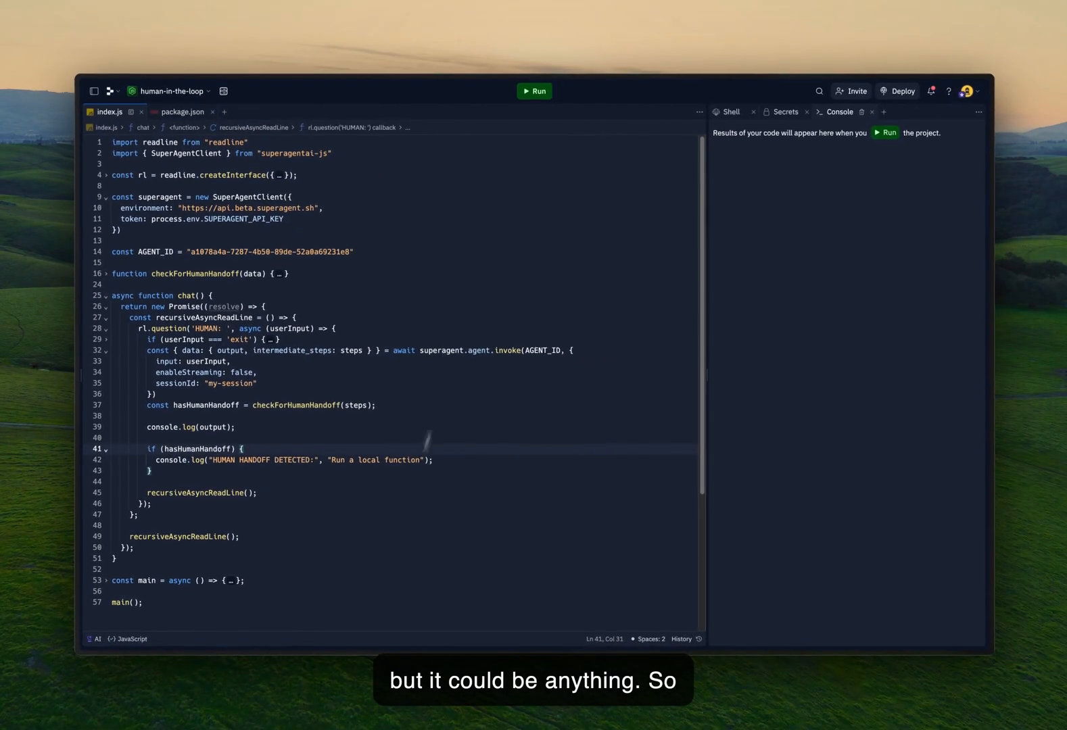
Step: Run the chat app, greet it with 'Hi' and ask what the SOMS backpack weighs
left_click(535, 92)
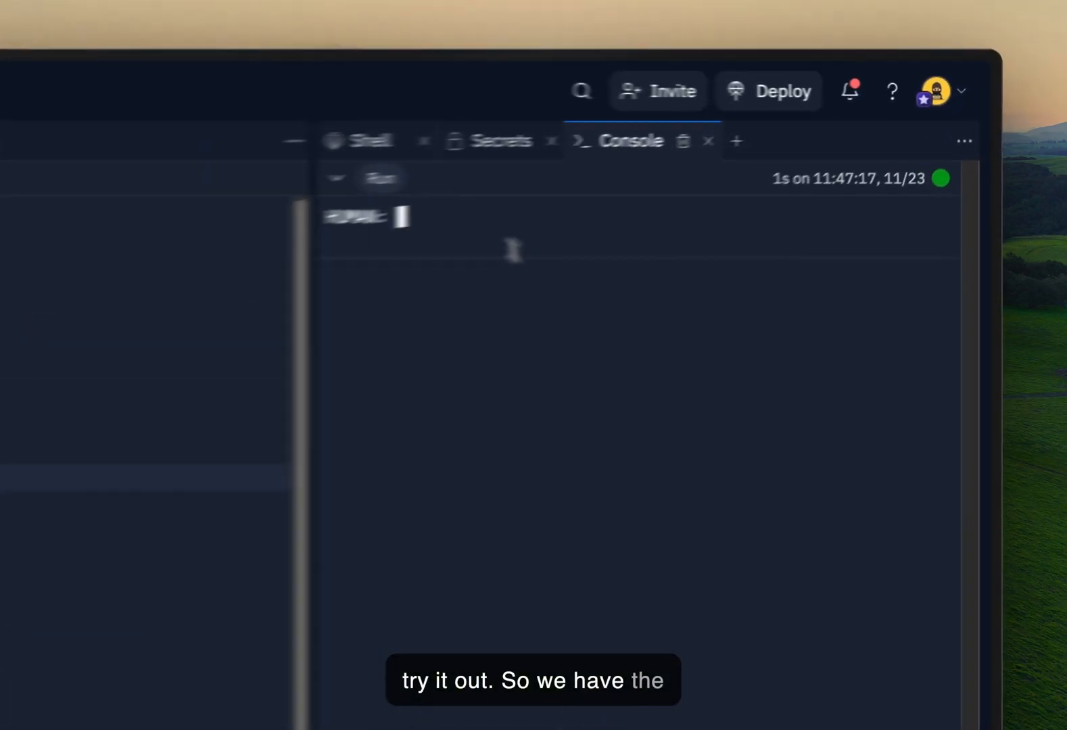
type("H")
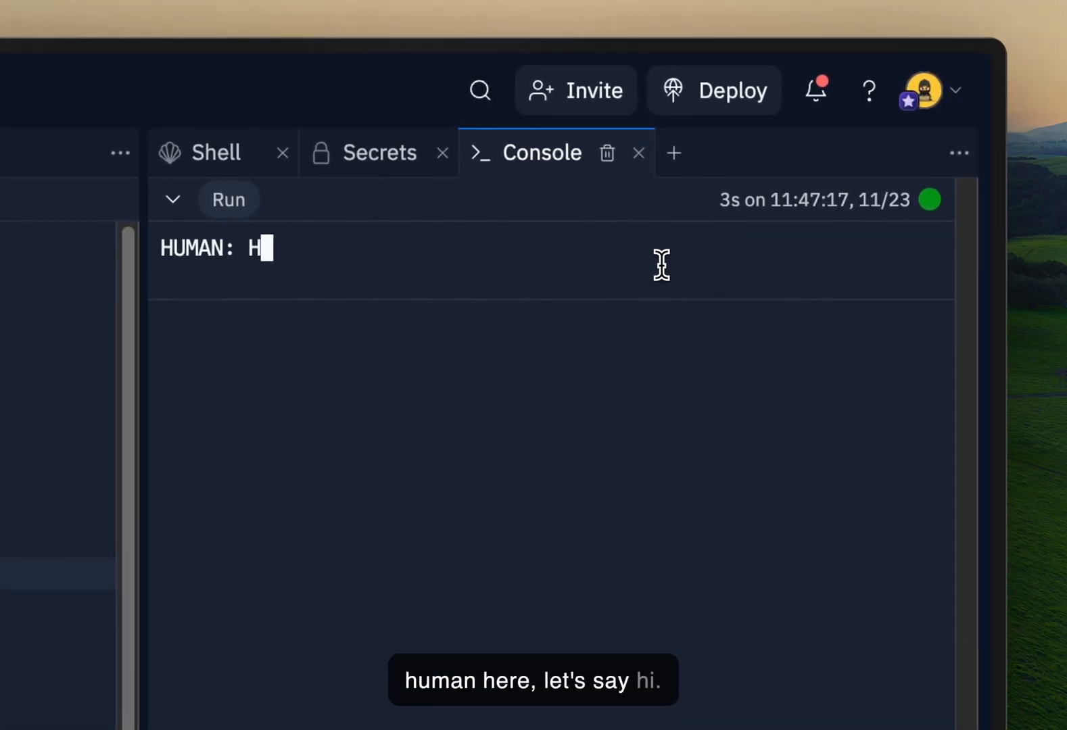
type("i")
type("What does t")
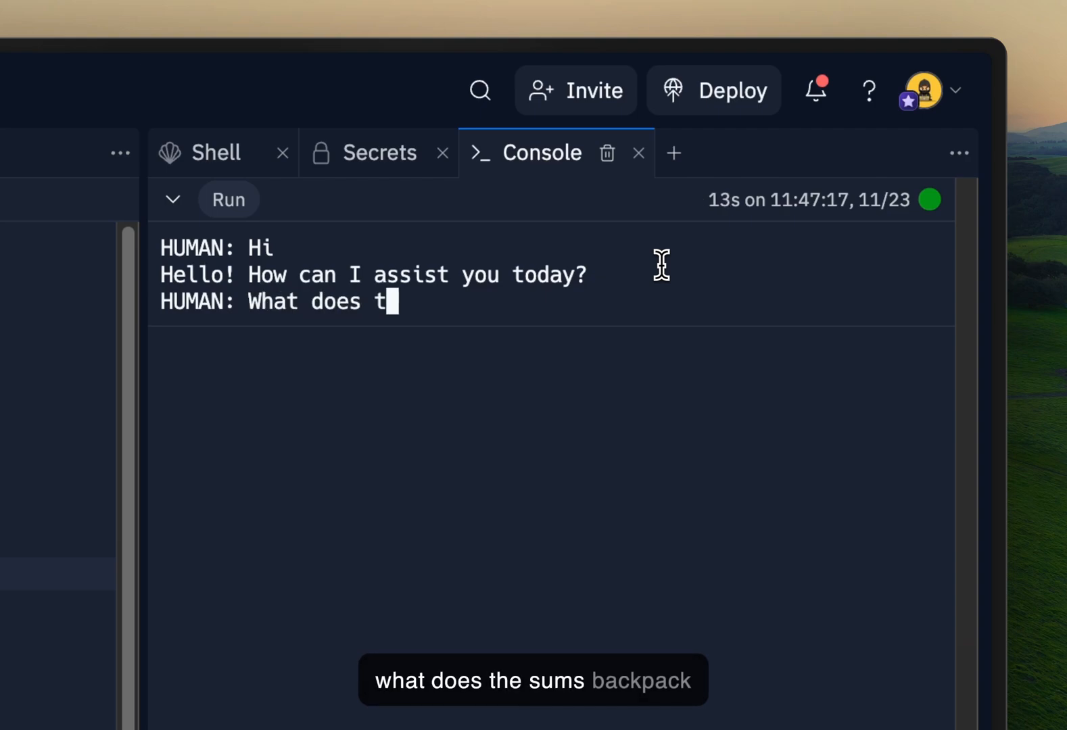
type("he SOMS back")
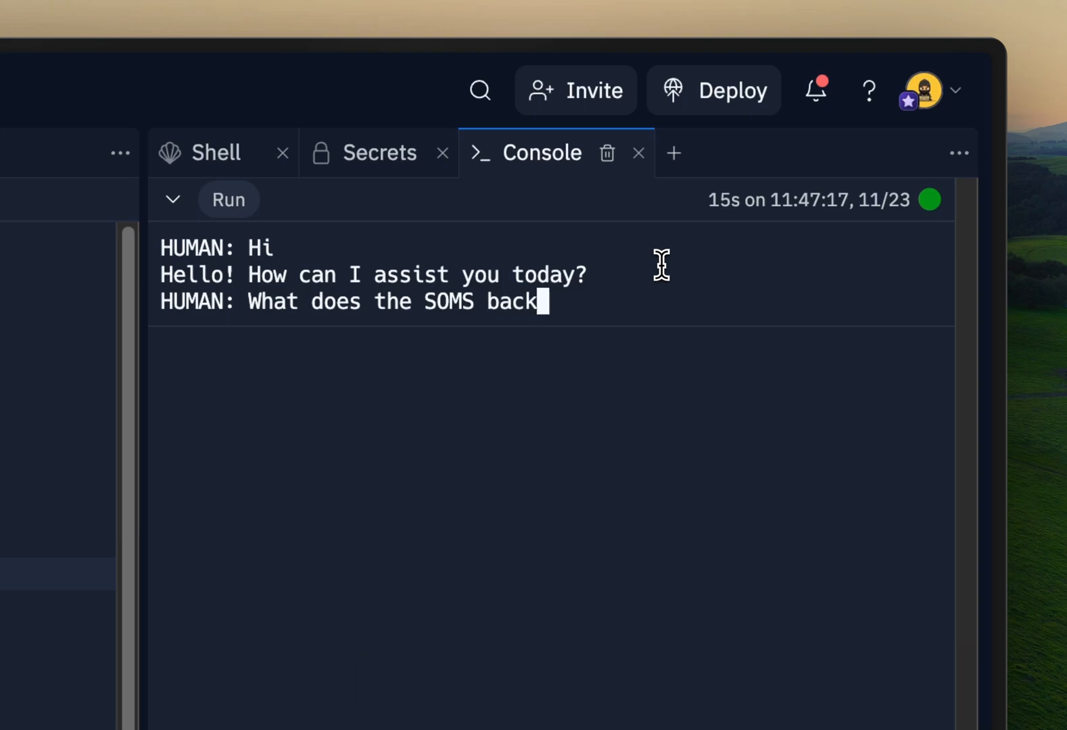
type("pack weigh?")
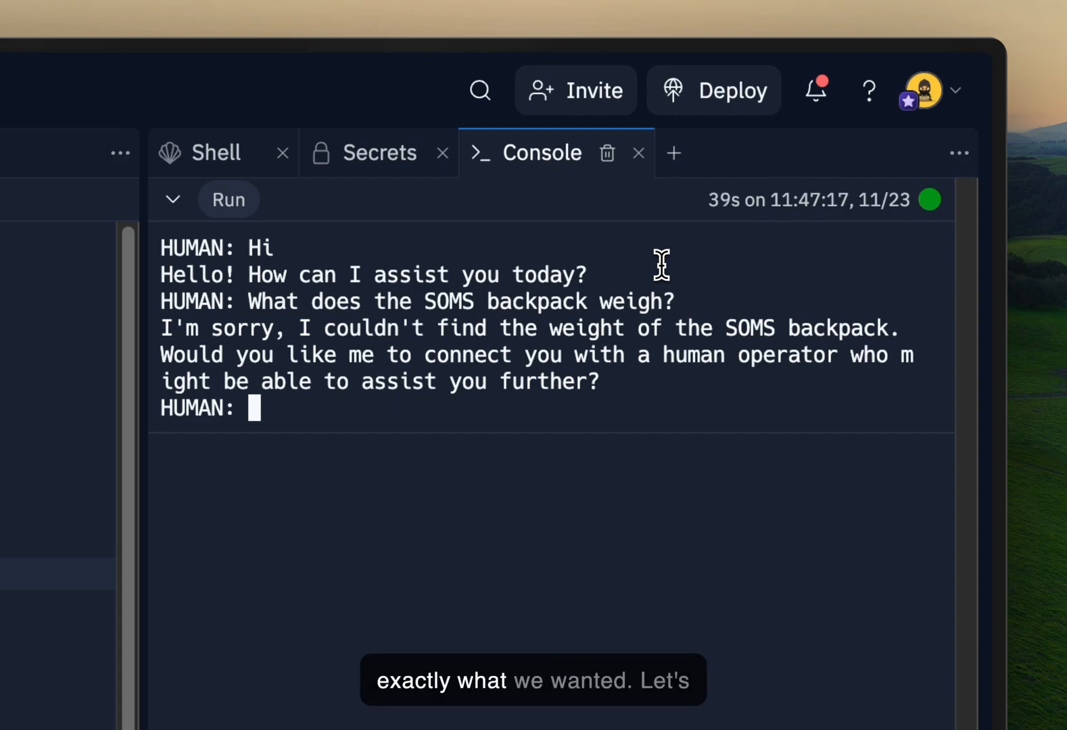
Step: Reply 'Yes' to accept being connected to a human operator
type("Yes")
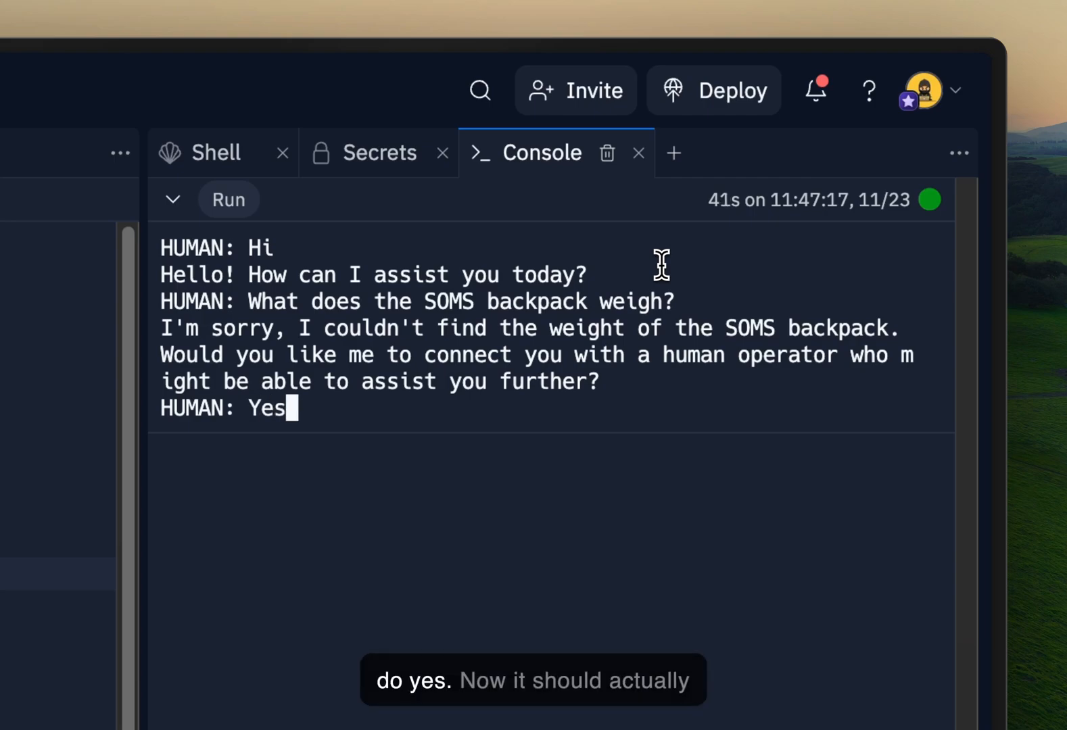
key("Enter")
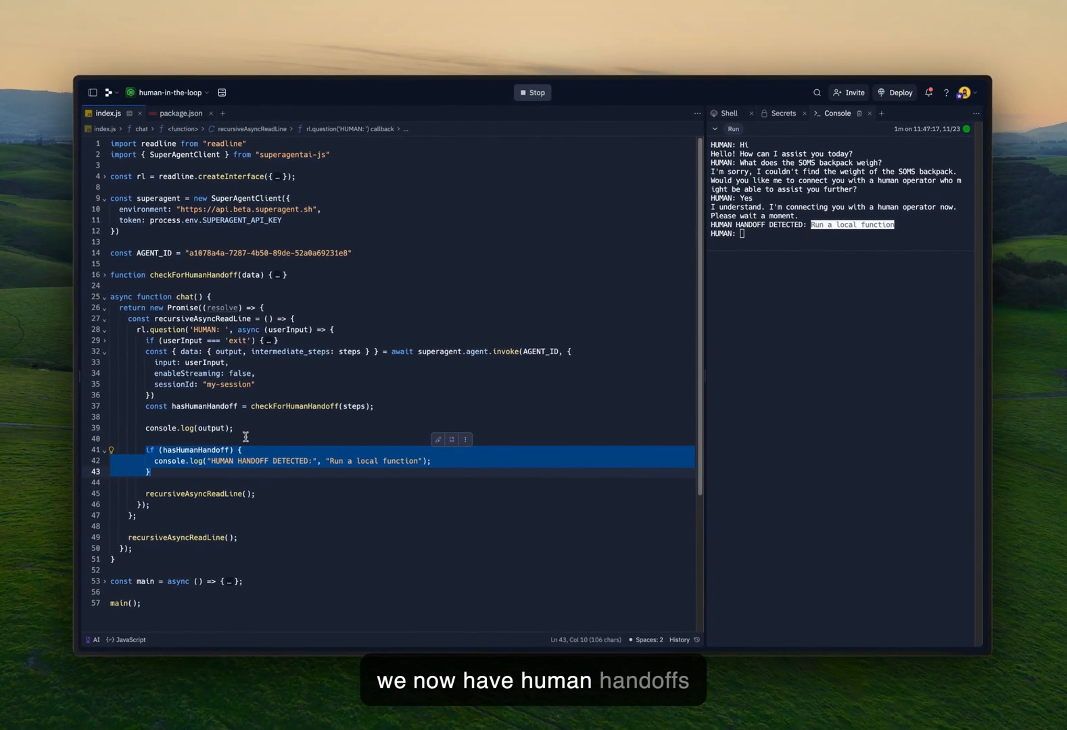
mouse_move(172, 461)
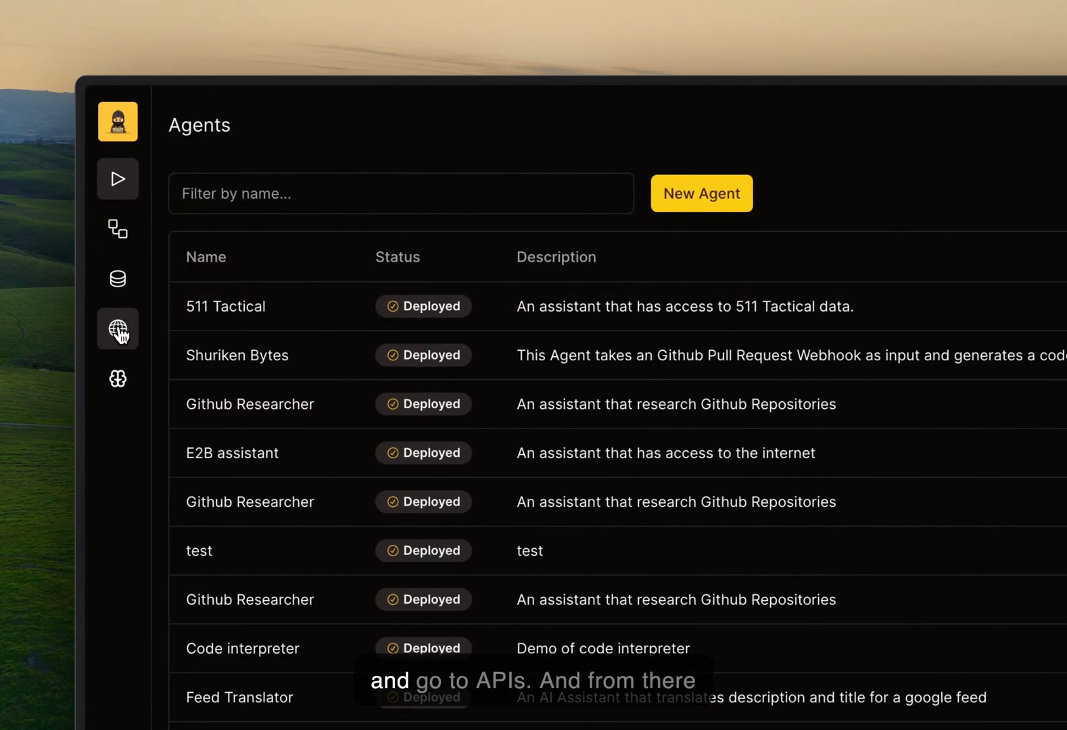
Step: Start a new API named 'Human handoff', described as useful for when the user wants to be connected to a human
left_click(118, 329)
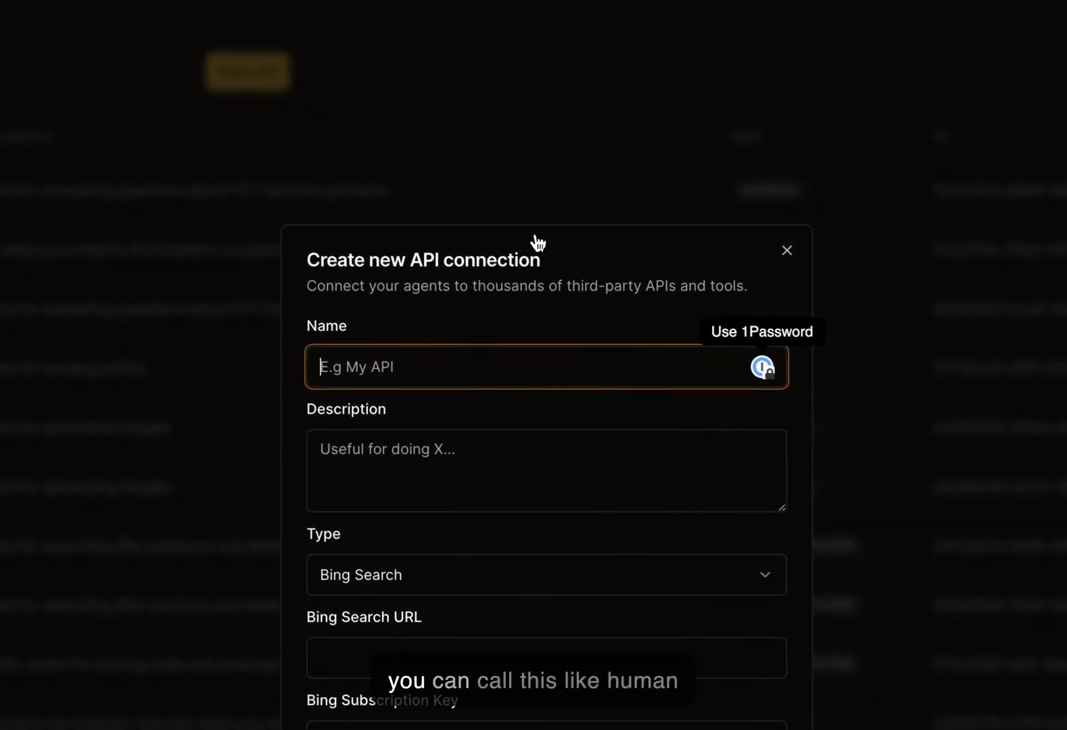
type("Human handof")
left_click(546, 470)
type("Useful")
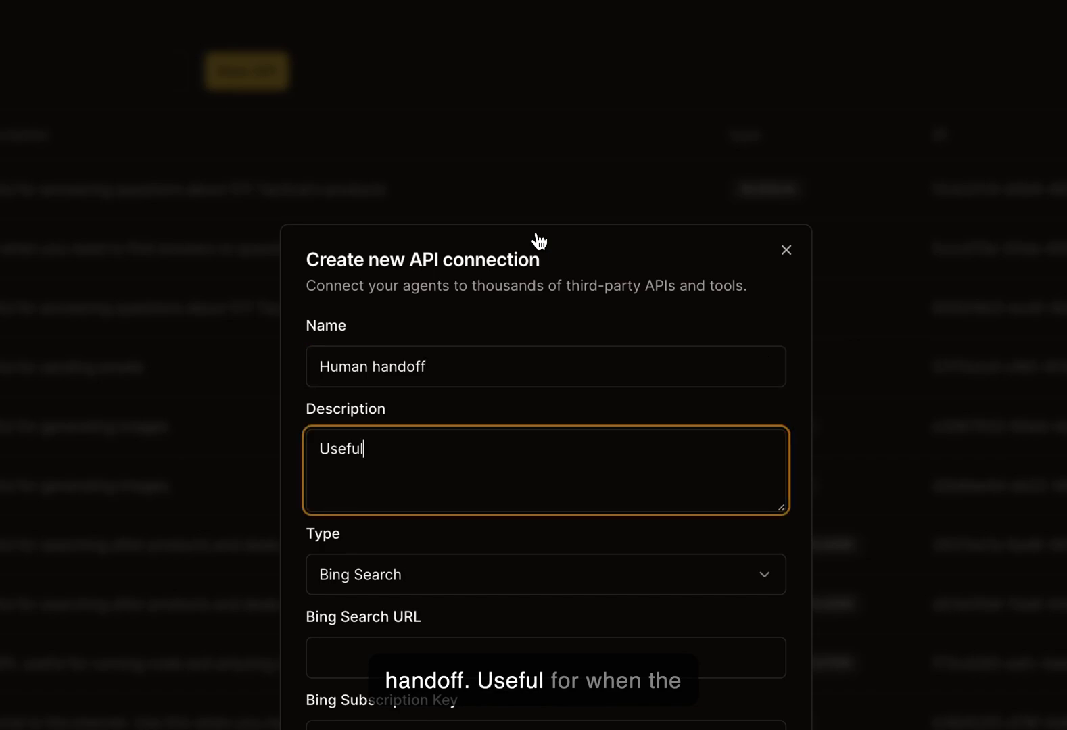
type("for when")
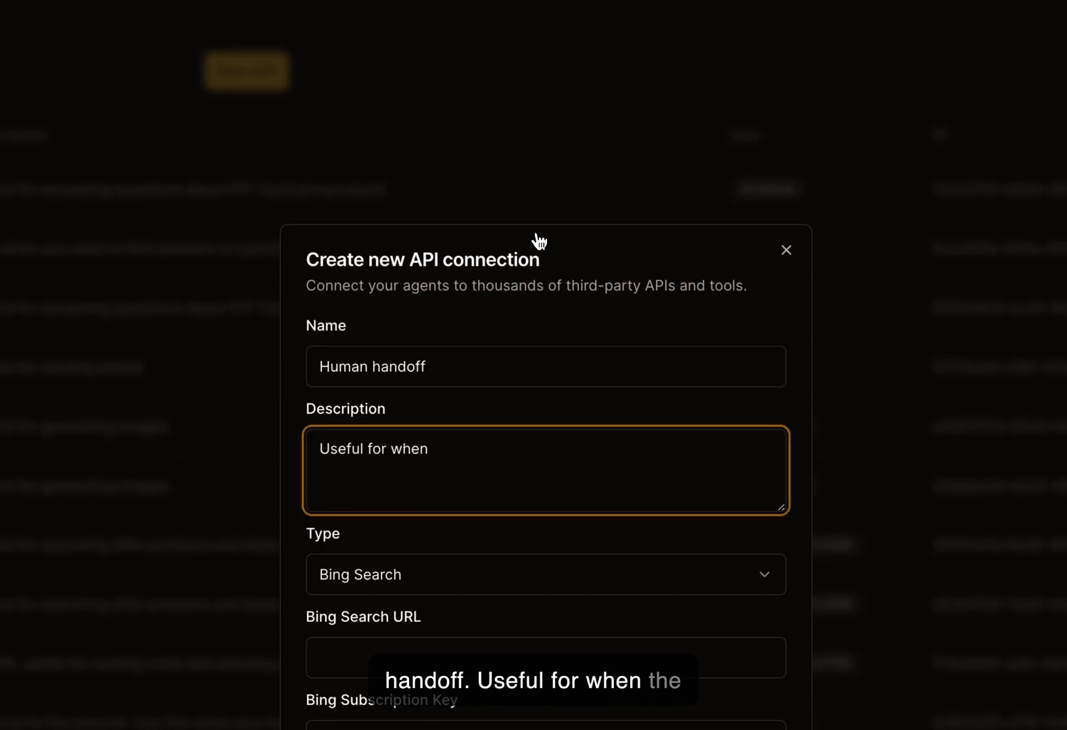
type("the user want")
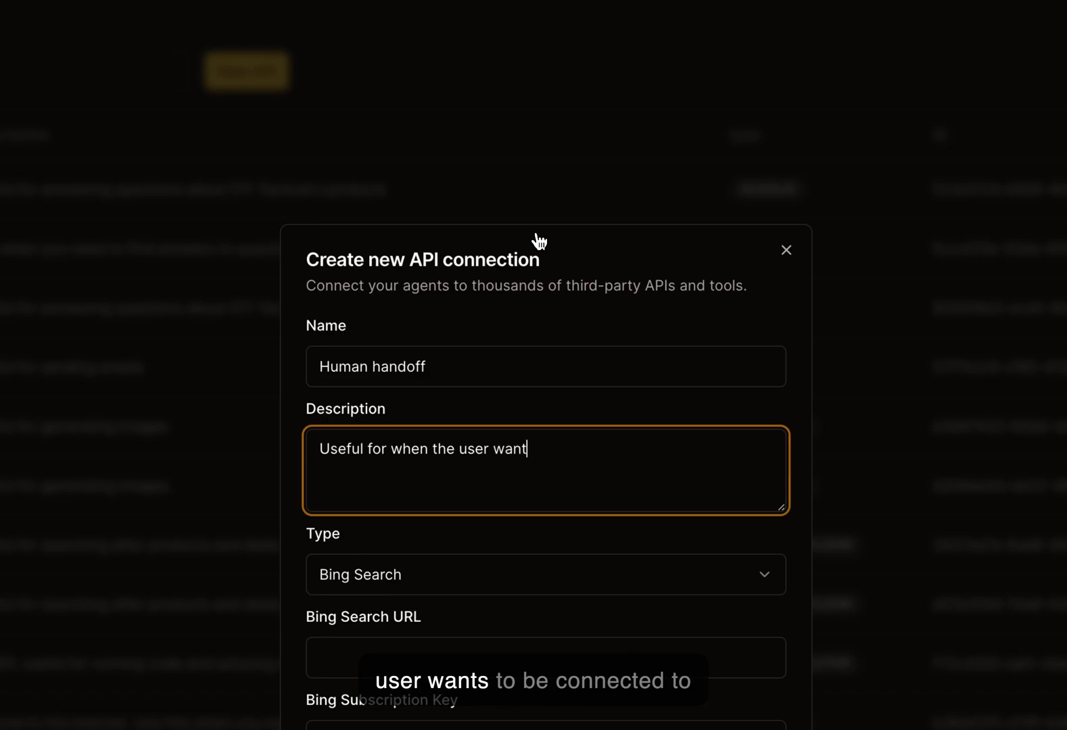
type("s to be connected to a human")
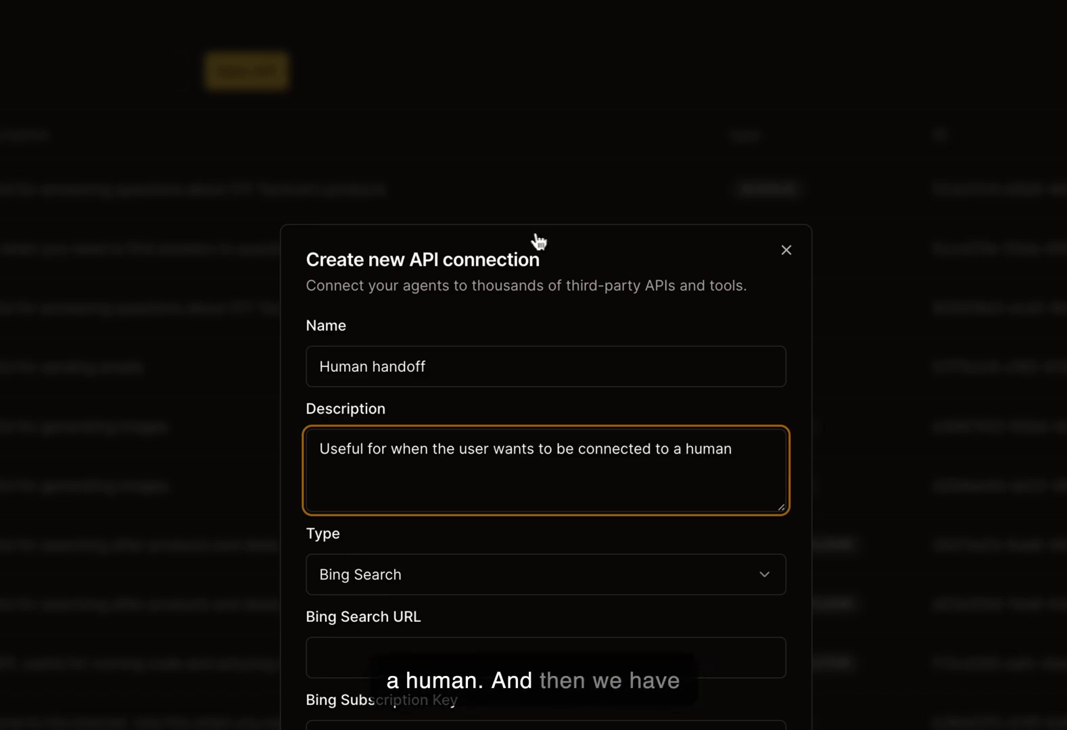
left_click(543, 575)
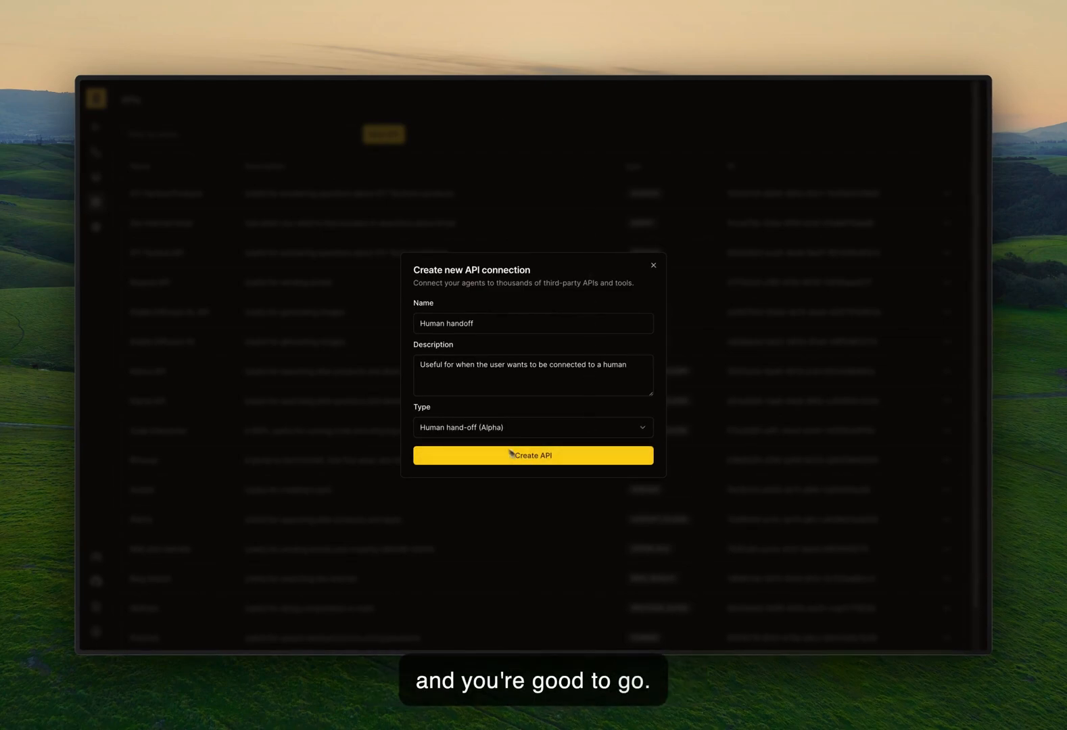
Step: Create the Human handoff API connection with type Human hand-off (Alpha)
left_click(531, 456)
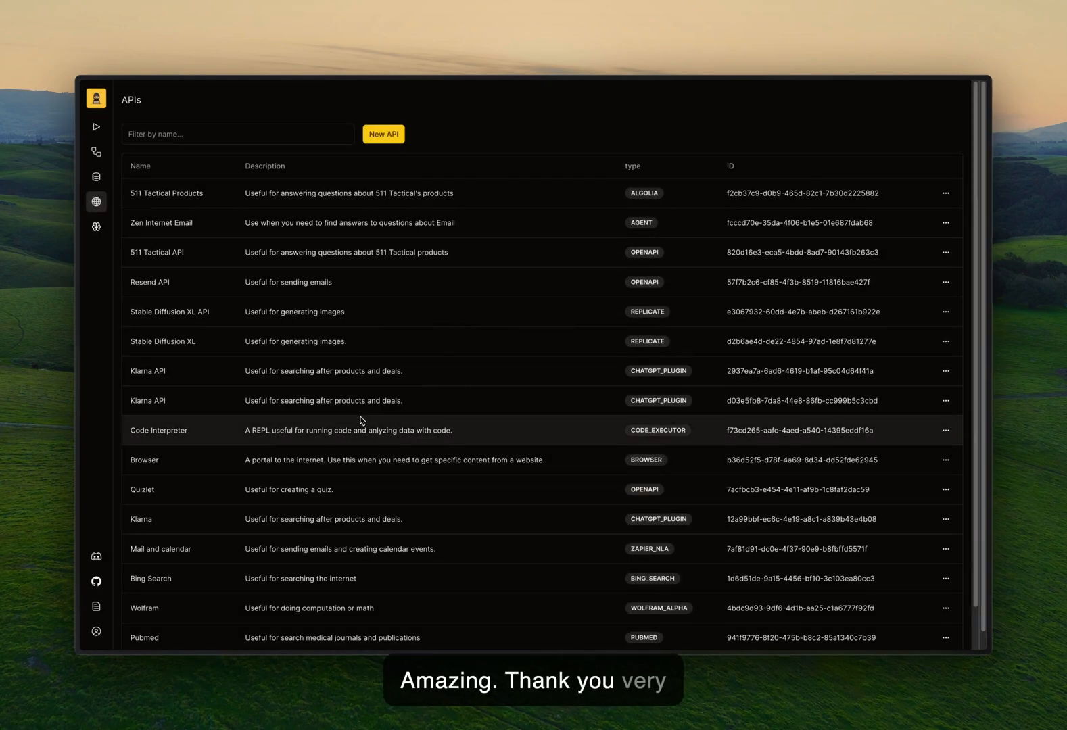